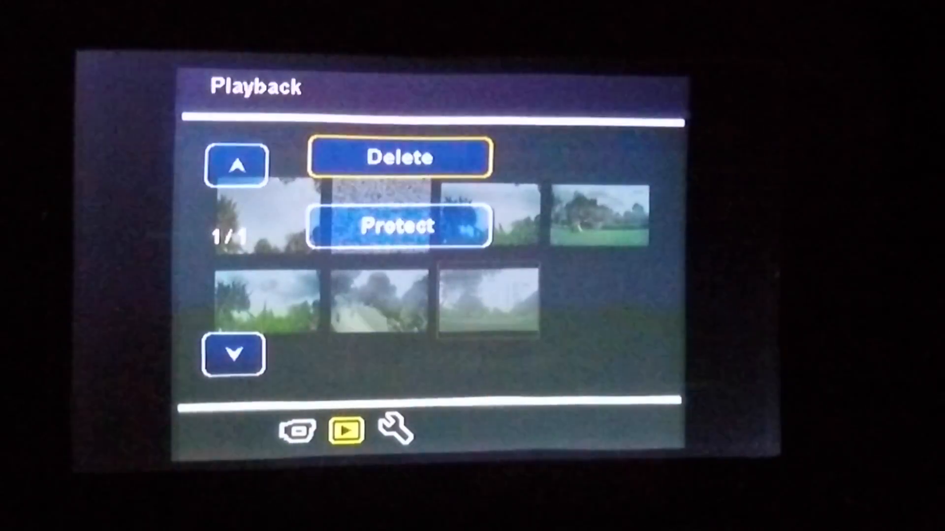
- Check the firmware version under General Settings, then cycle on toward the playback menu
{"action": "left_click", "coordinate": [396, 429]}
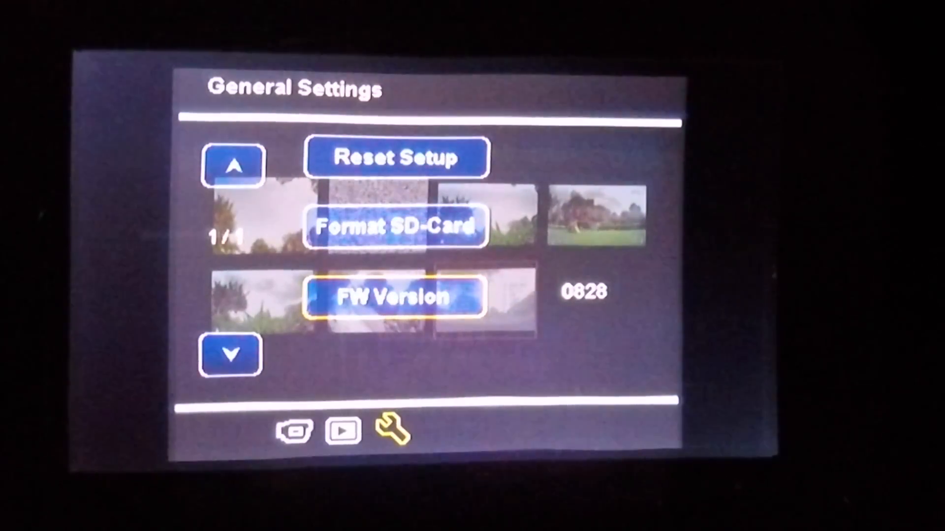
{"action": "left_click", "coordinate": [395, 296]}
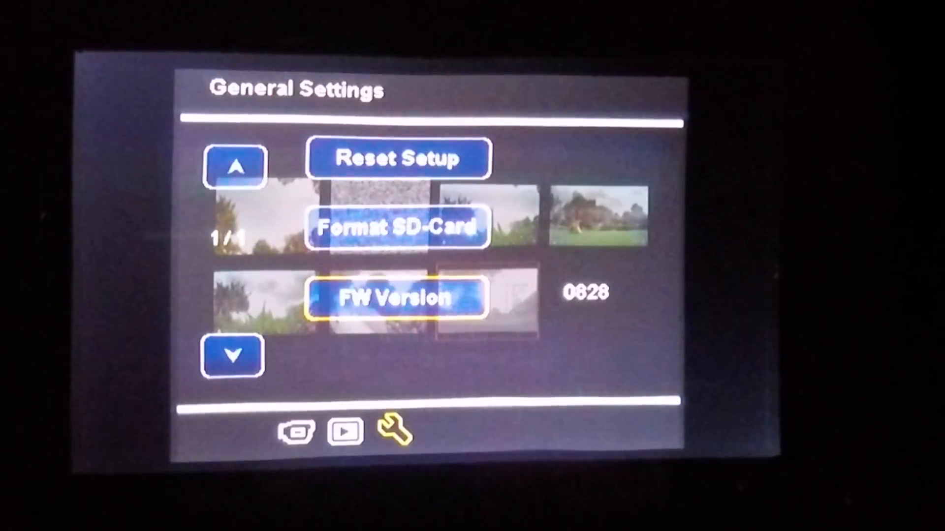
{"action": "left_click", "coordinate": [343, 431]}
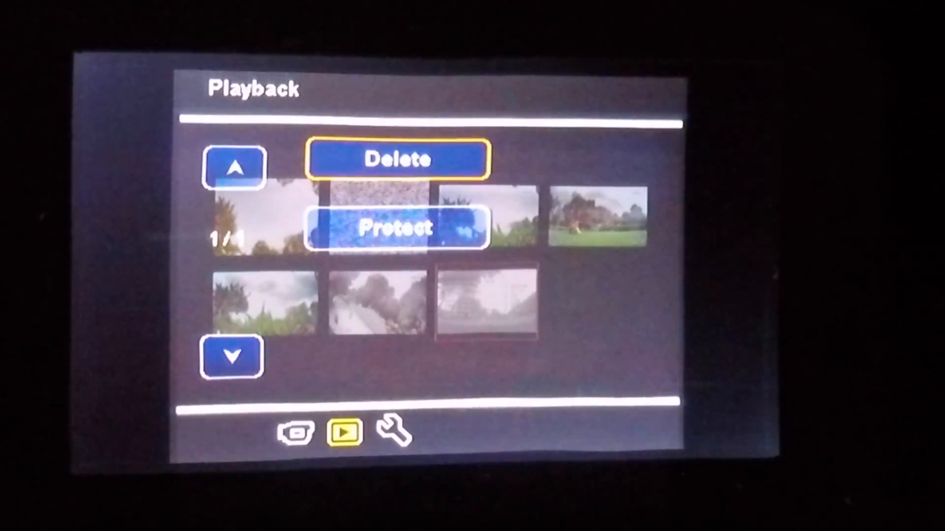
- In Movie Mode, open the Movie Clip Time options and highlight 10min
{"action": "left_click", "coordinate": [294, 431]}
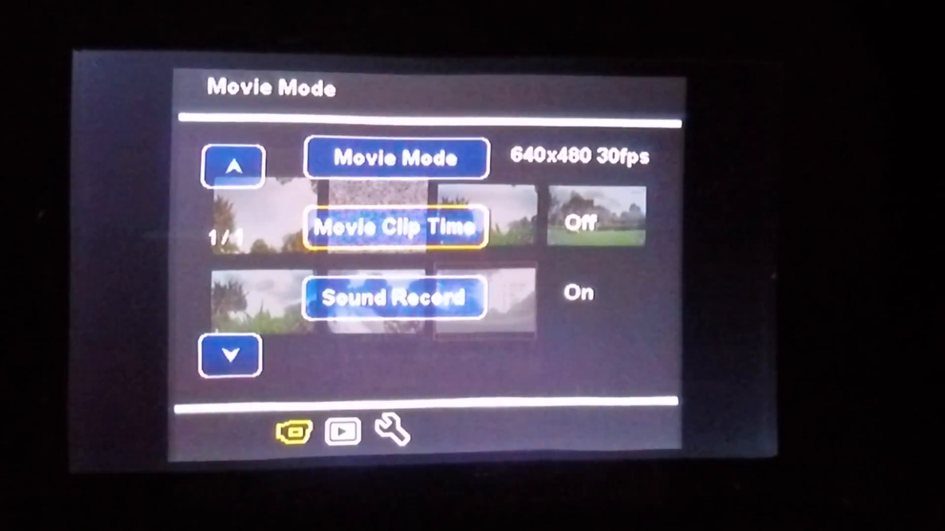
{"action": "left_click", "coordinate": [397, 229]}
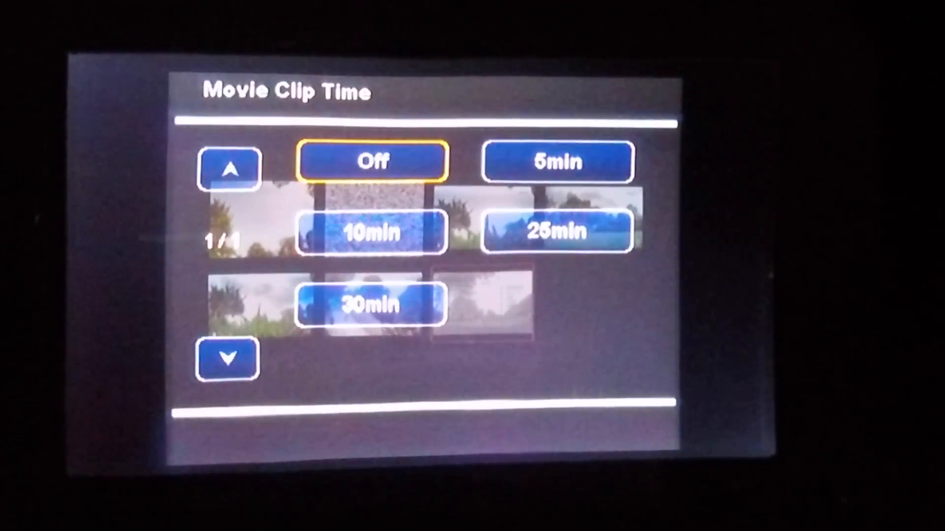
{"action": "left_click", "coordinate": [370, 233]}
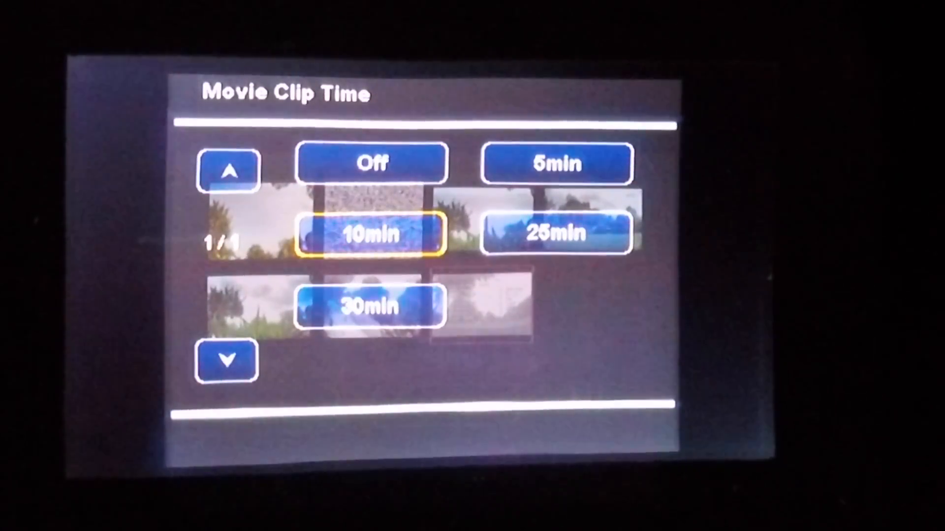